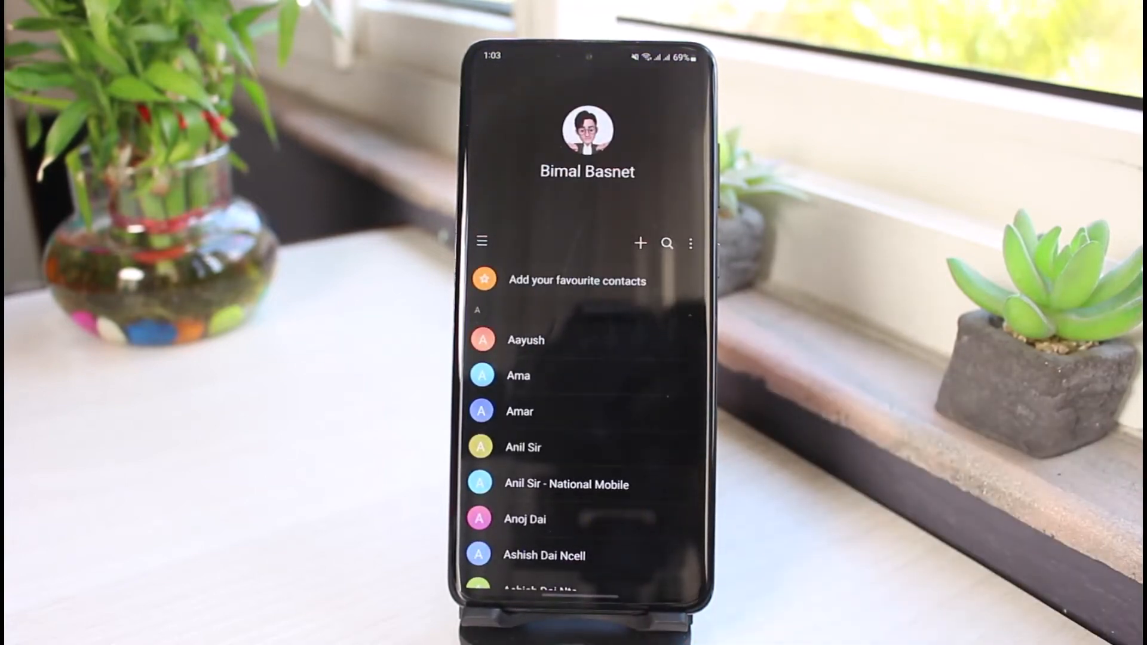
Step: Open Manage contacts from the Samsung Contacts side menu
scroll("down", 3)
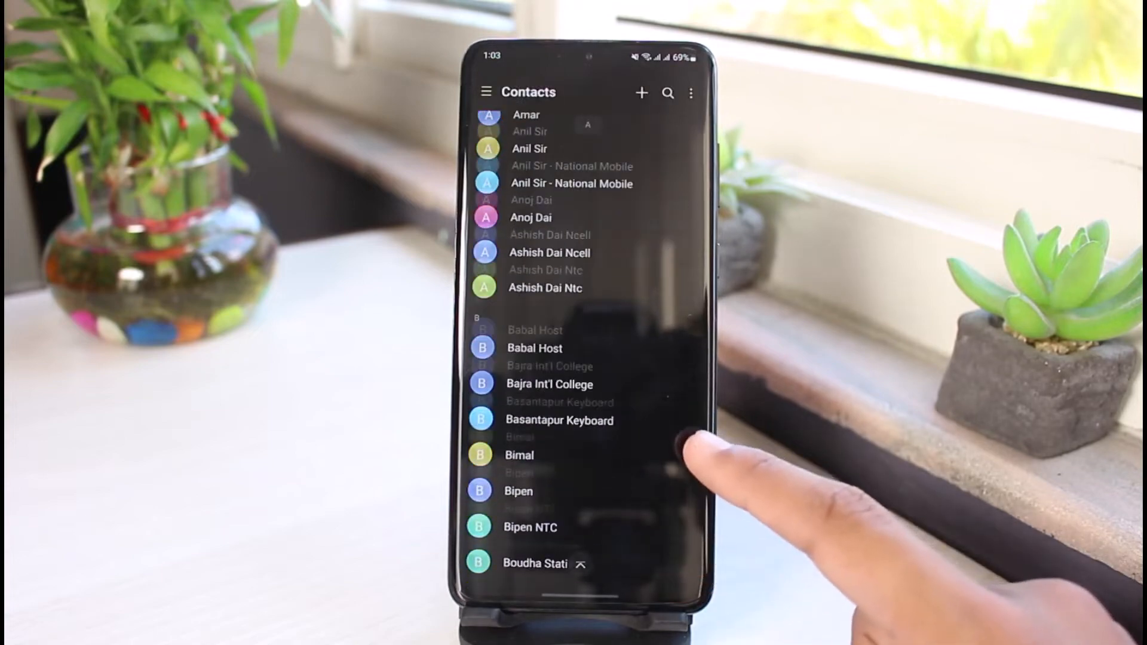
scroll("up", 3)
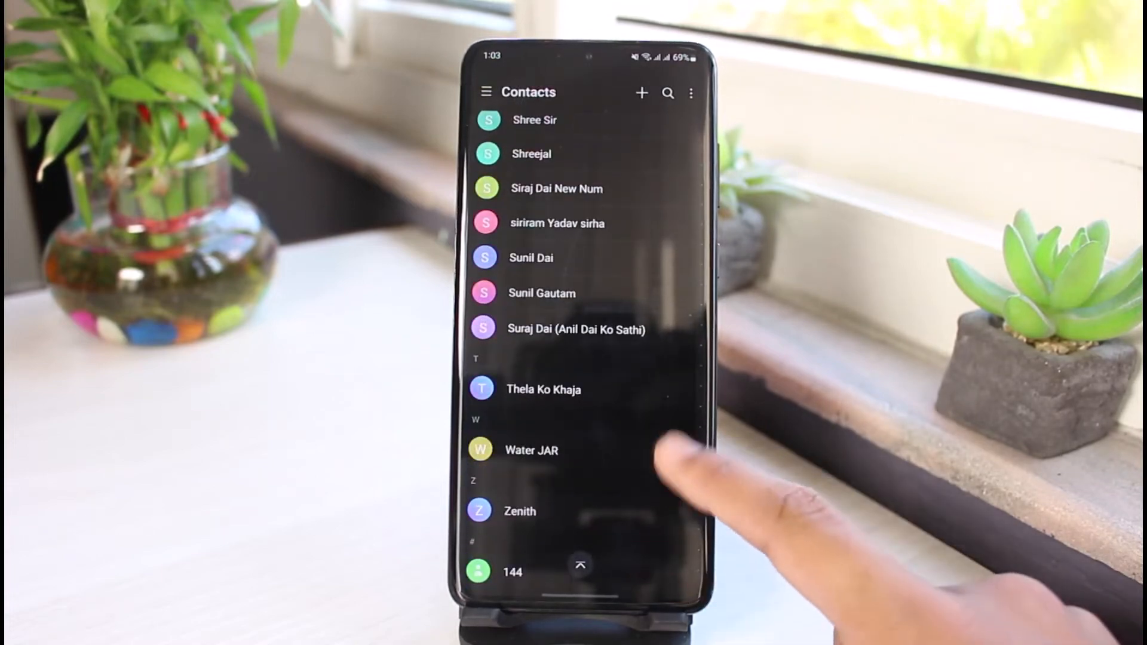
scroll("up", 3)
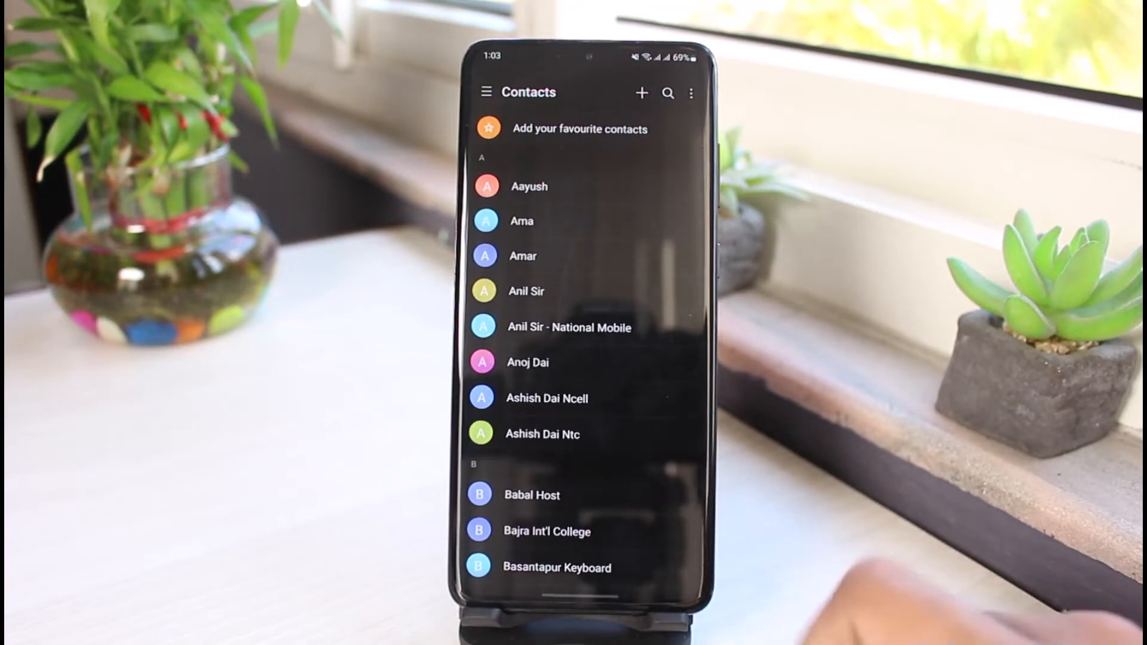
left_click(488, 91)
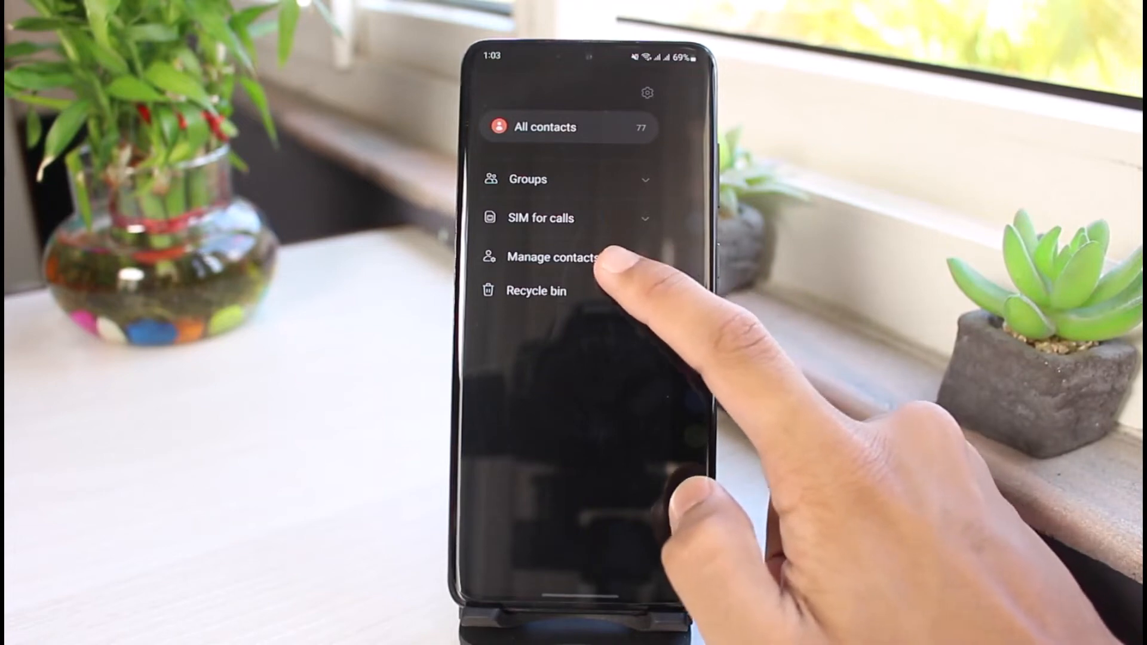
left_click(554, 257)
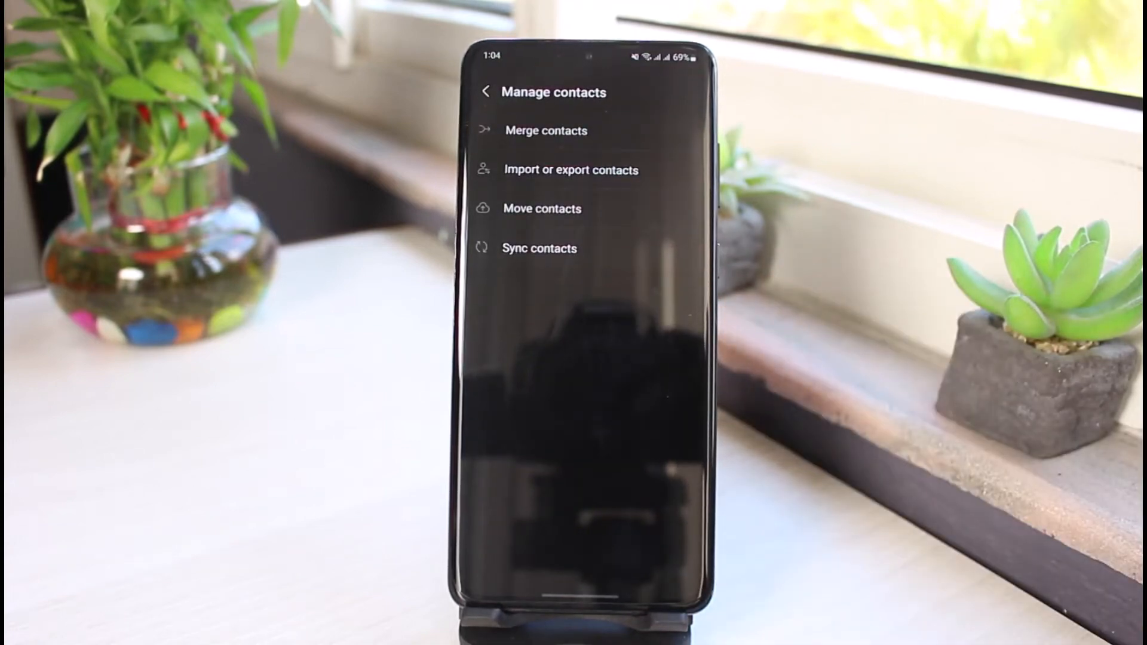
Step: Start Move contacts to open the contact picker
left_click(539, 248)
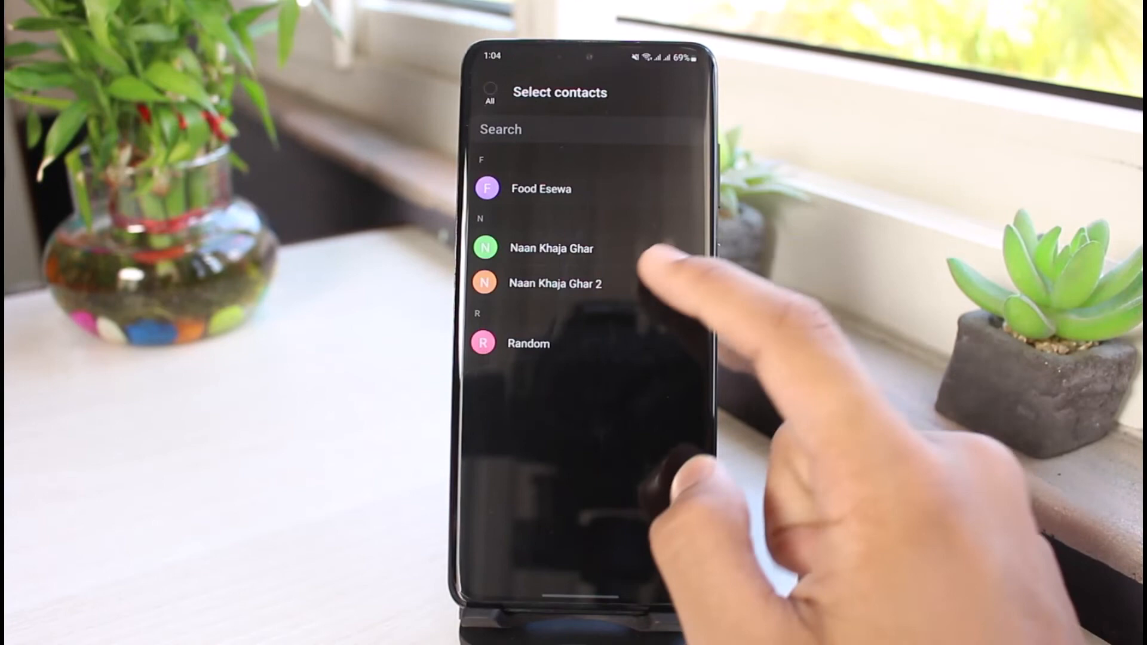
Step: Select all four phone contacts and choose Google as the destination account
left_click(488, 92)
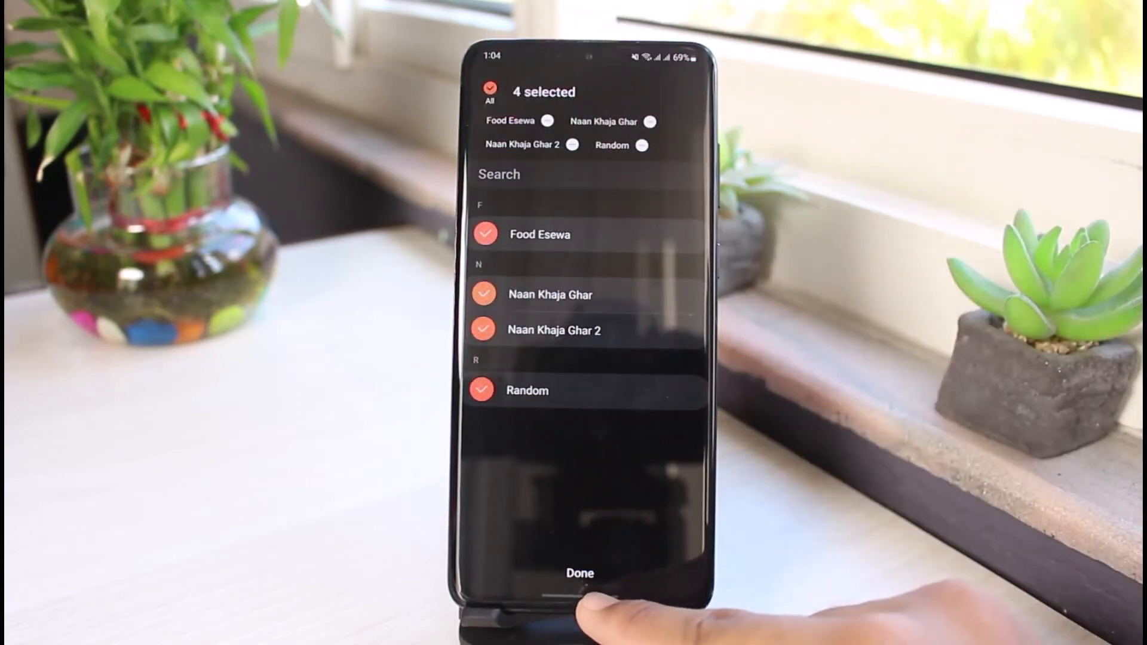
left_click(579, 573)
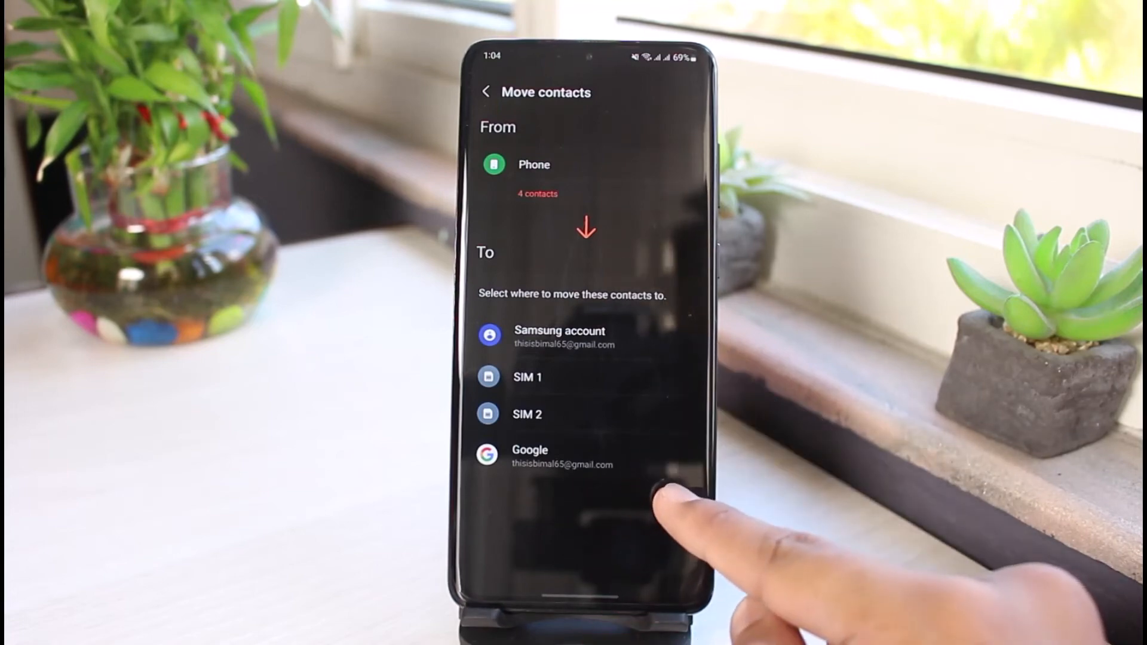
left_click(530, 456)
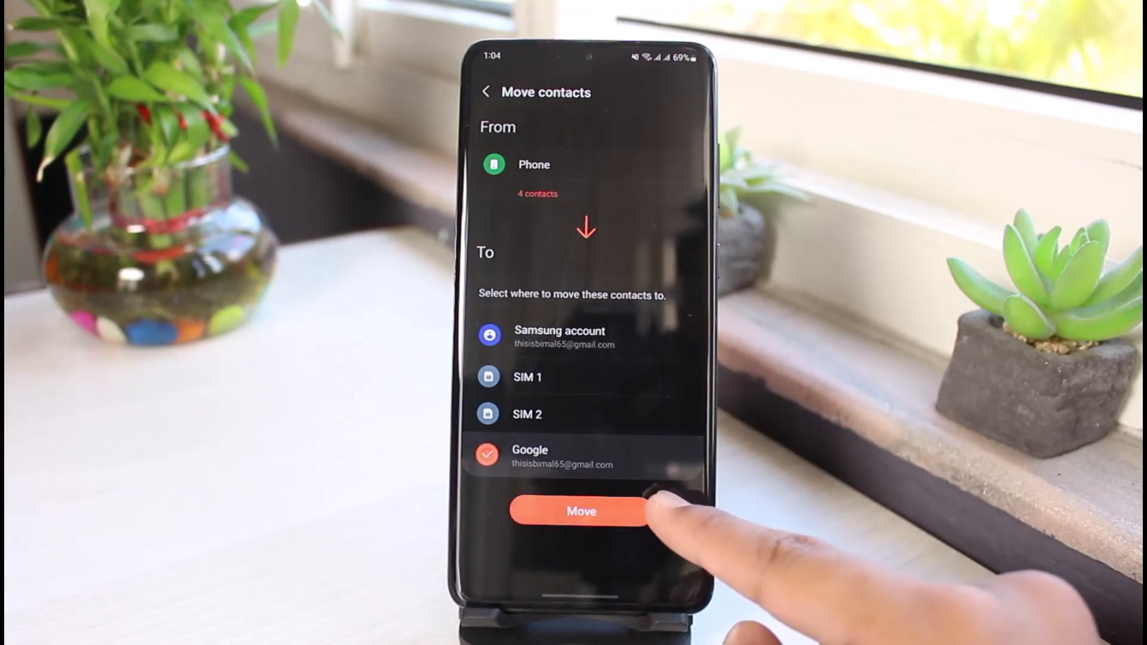